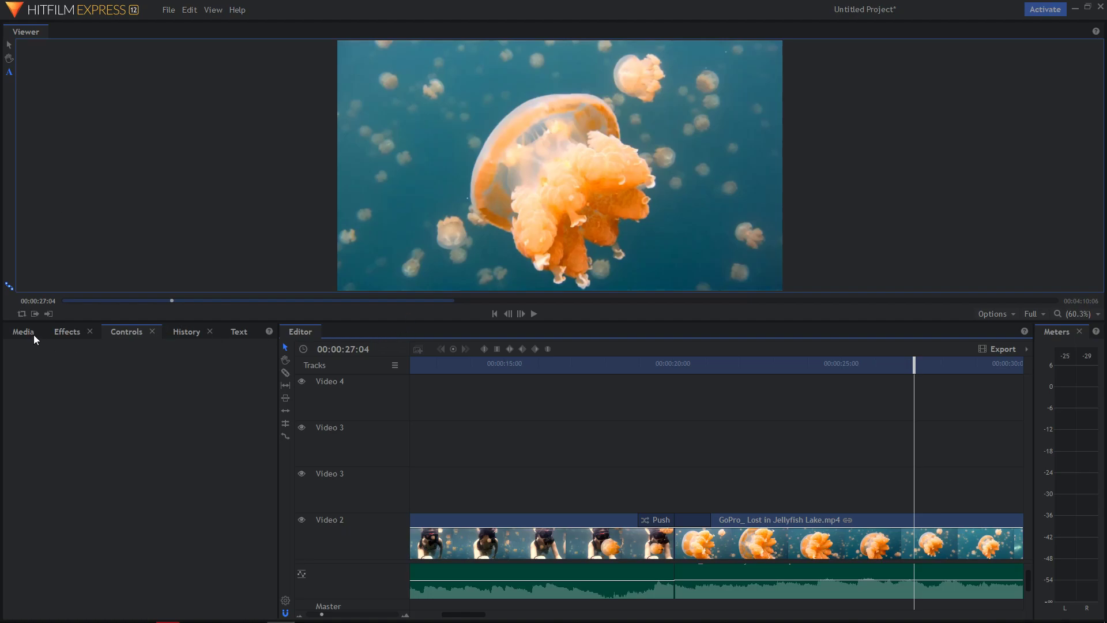
# Create Composite Shot 2 from the Media panel's New menu with default settings.
pyautogui.click(23, 331)
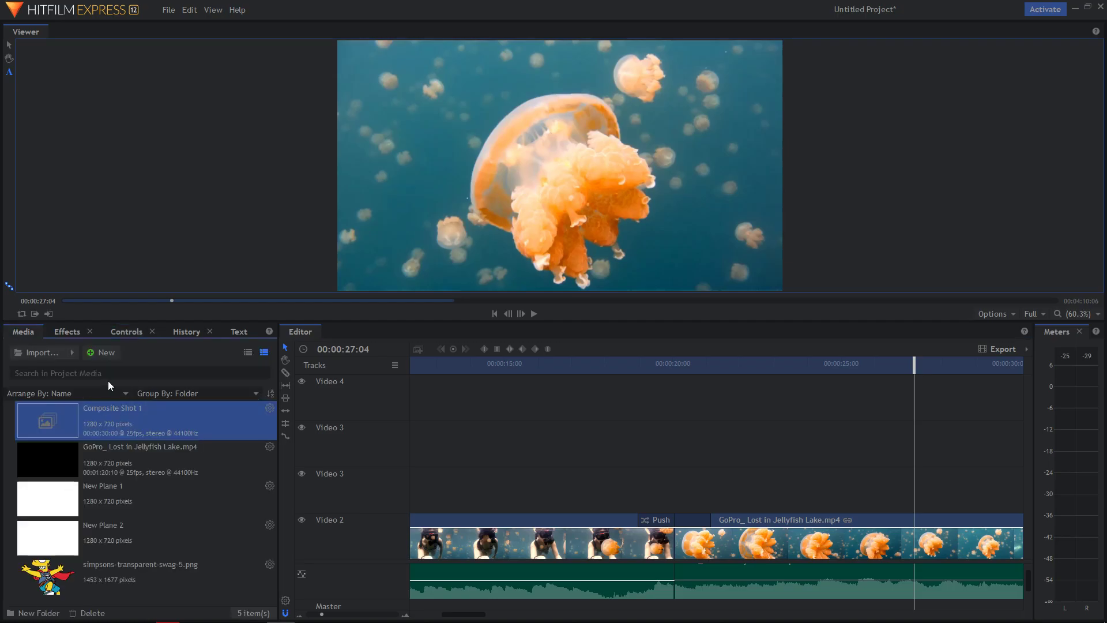
pyautogui.click(105, 353)
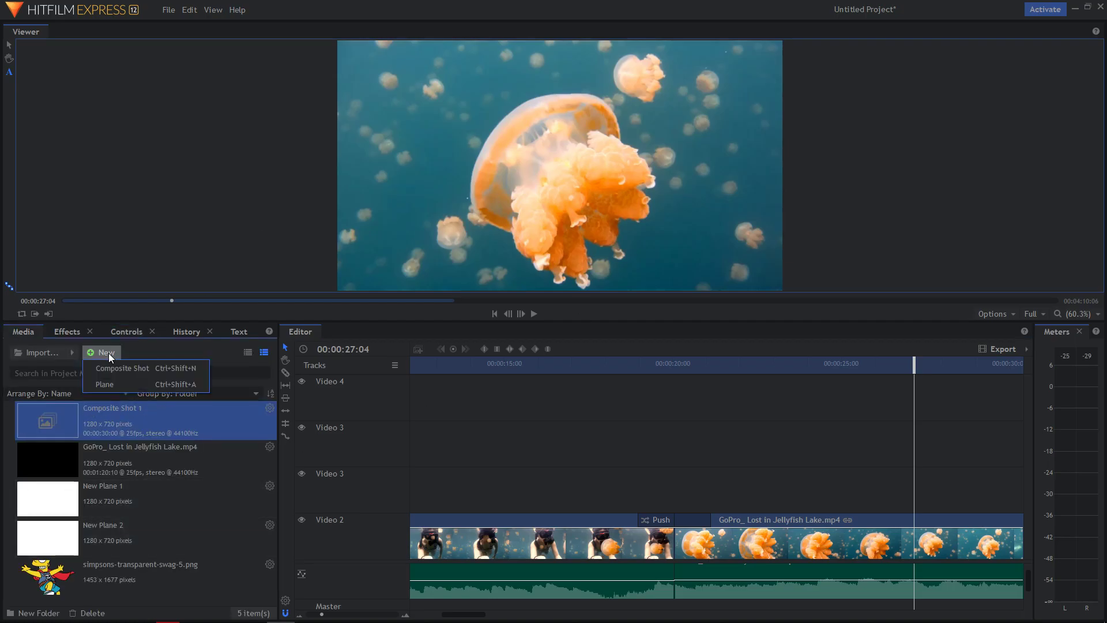
pyautogui.click(659, 452)
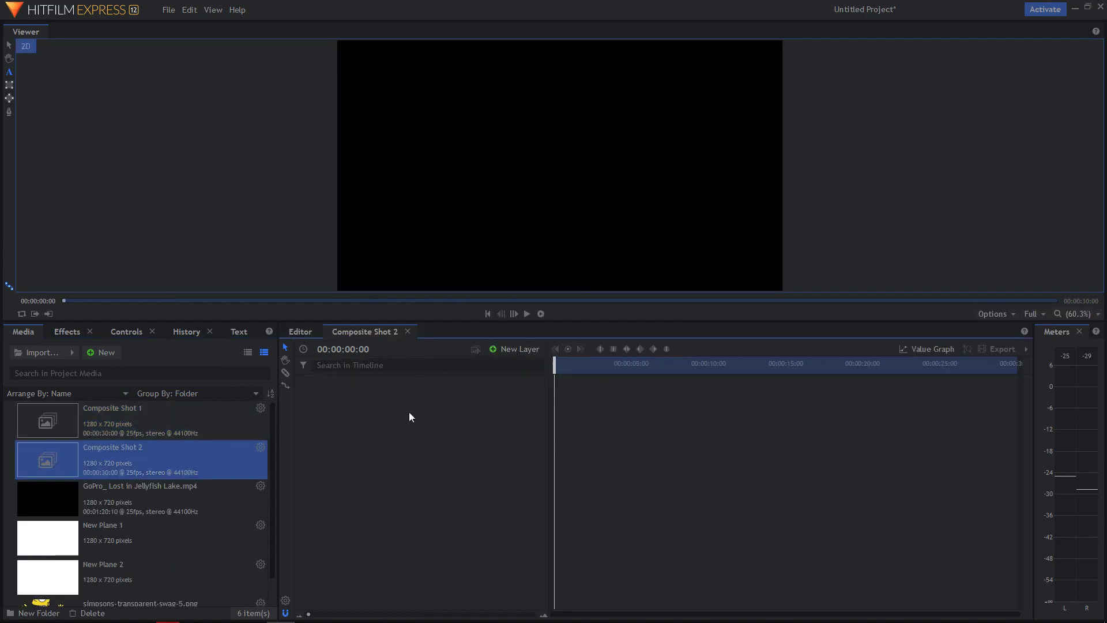
# Add a white plane layer, New Plane 3, filling Composite Shot 2.
pyautogui.click(519, 349)
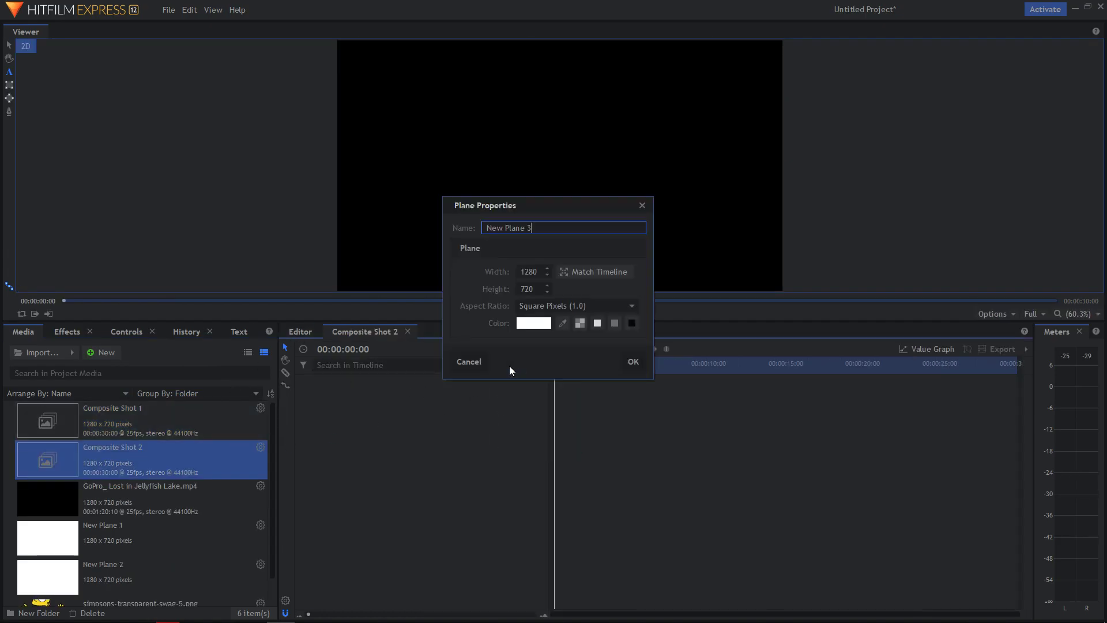
pyautogui.click(631, 361)
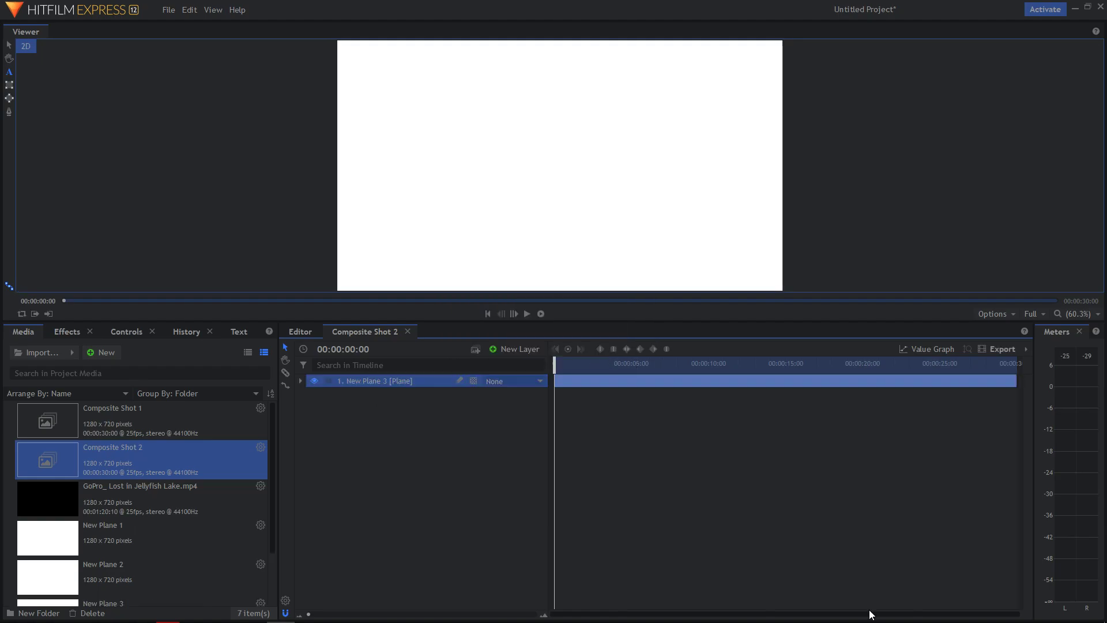
pyautogui.moveTo(95, 316)
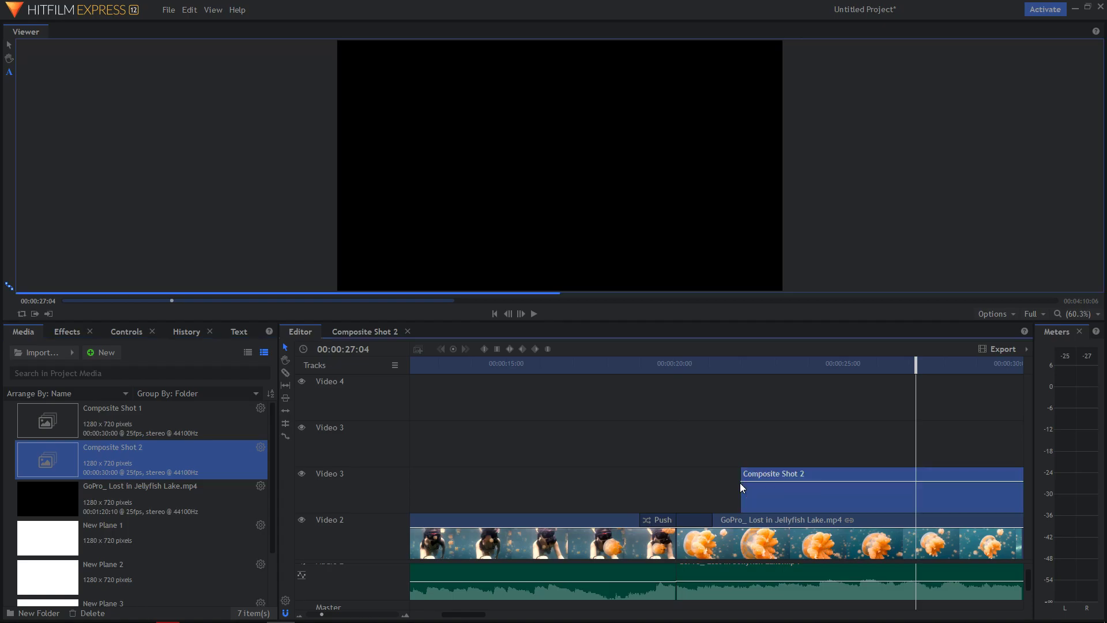
# Set the Editor playhead to 00:00:22:18 over the Composite Shot 2 clip.
pyautogui.click(766, 542)
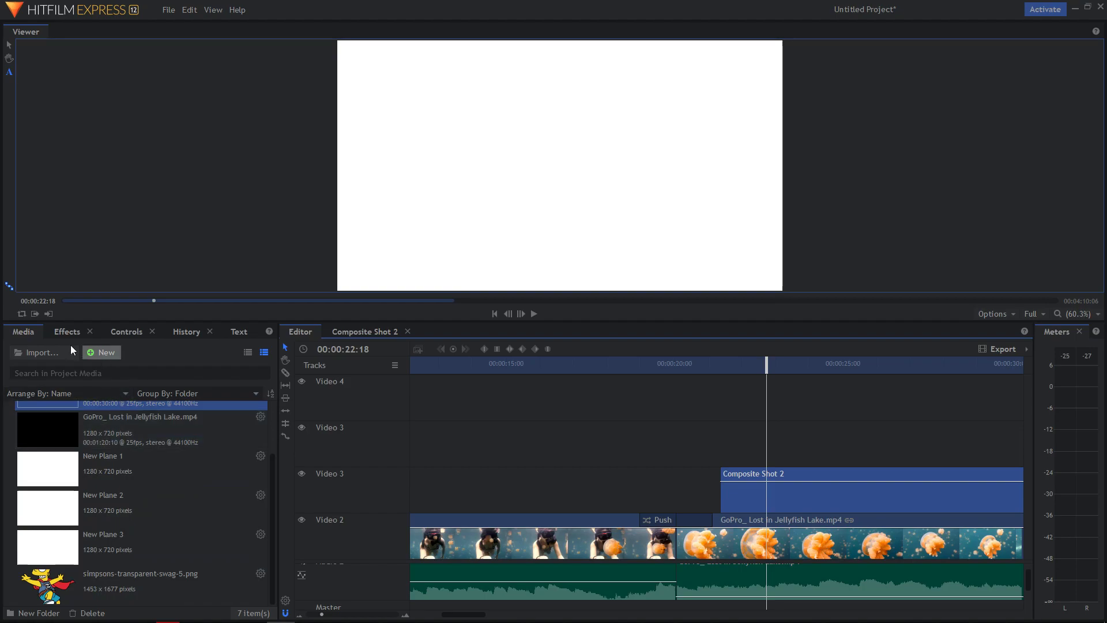
# Reduce the Composite Shot 2 clip's Transform Scale to 97% in Controls.
pyautogui.click(127, 331)
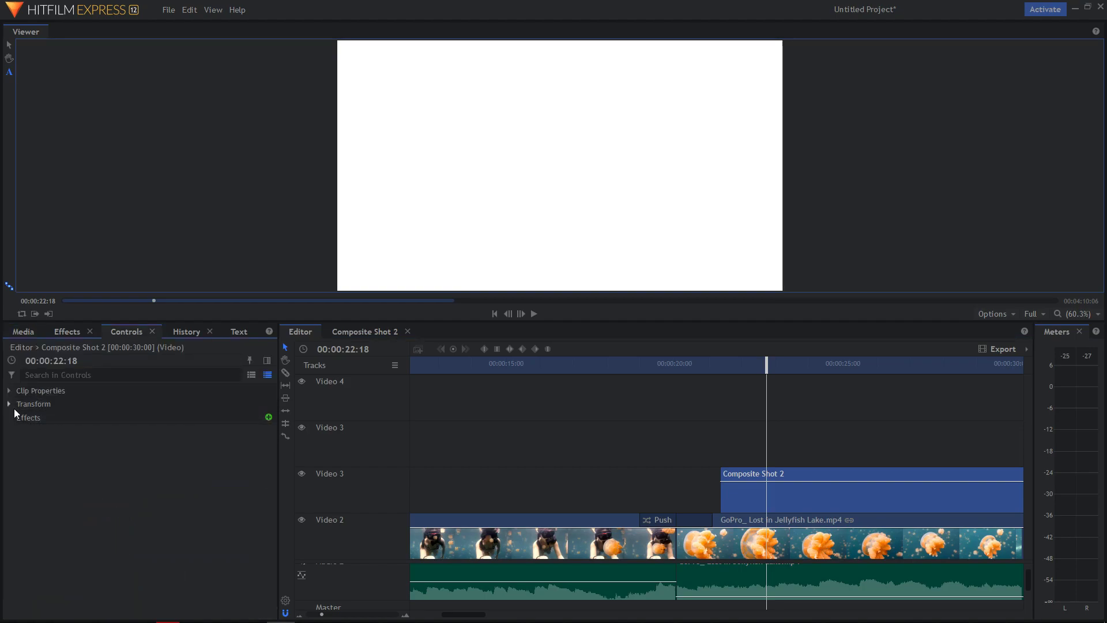
pyautogui.click(34, 404)
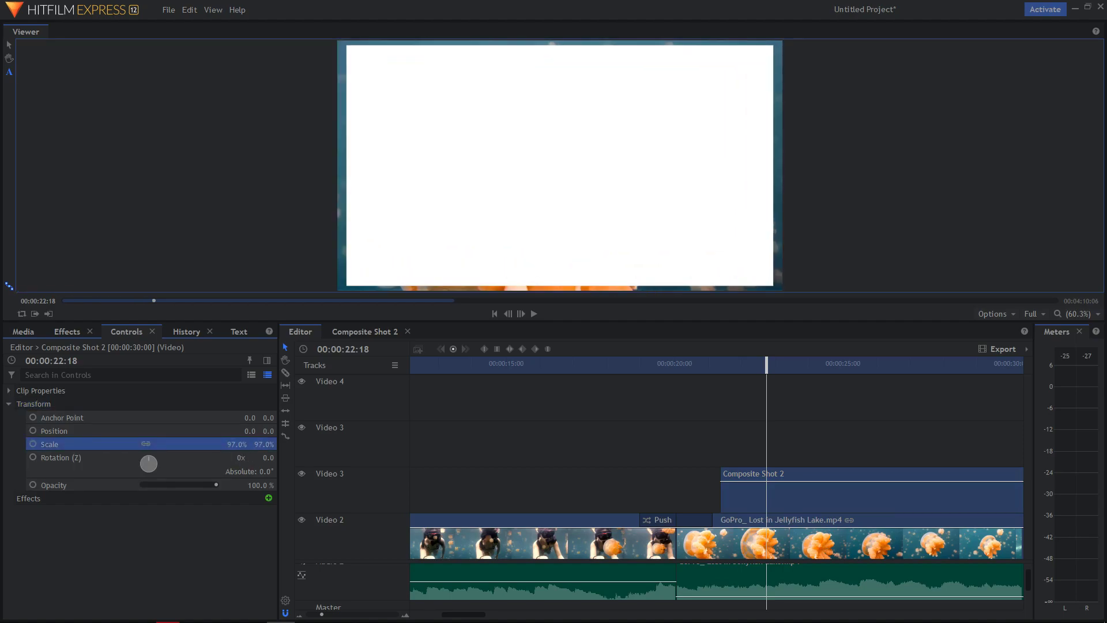
pyautogui.moveTo(236, 443); pyautogui.dragTo(226, 442)
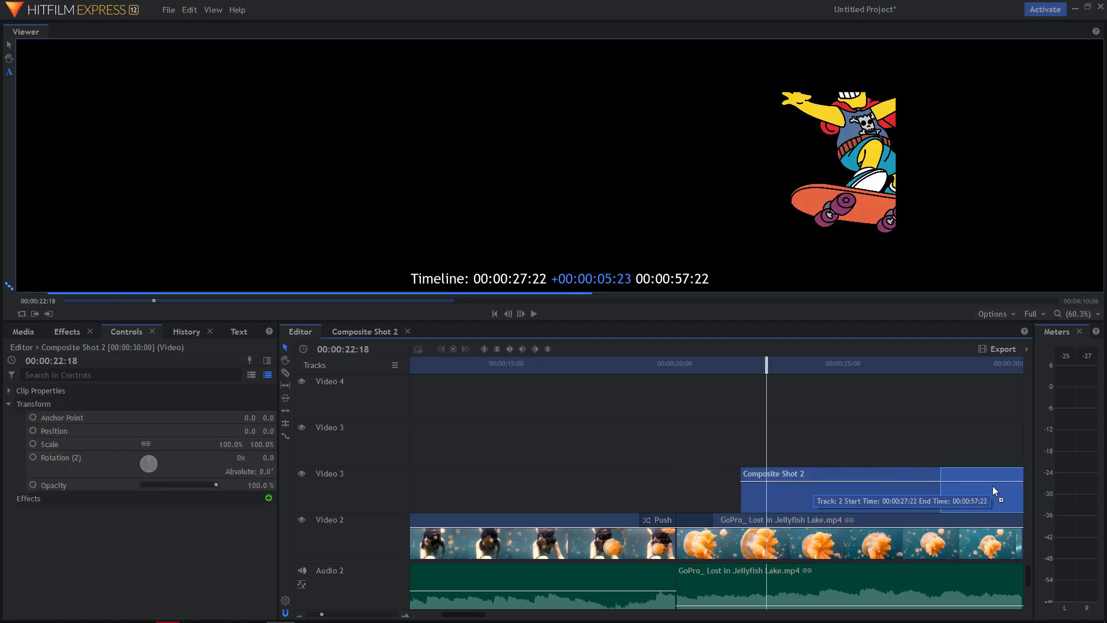
# Move the jellyfish clip up to Video 3, above Composite Shot 2 on Video 2.
pyautogui.click(848, 491)
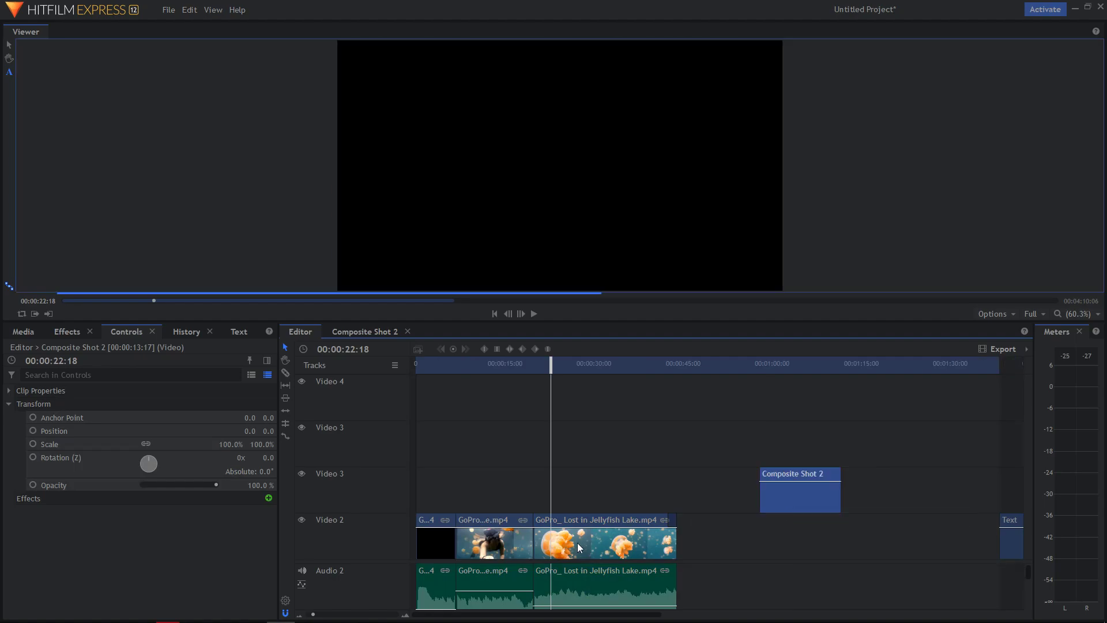
pyautogui.moveTo(600, 541); pyautogui.dragTo(603, 495)
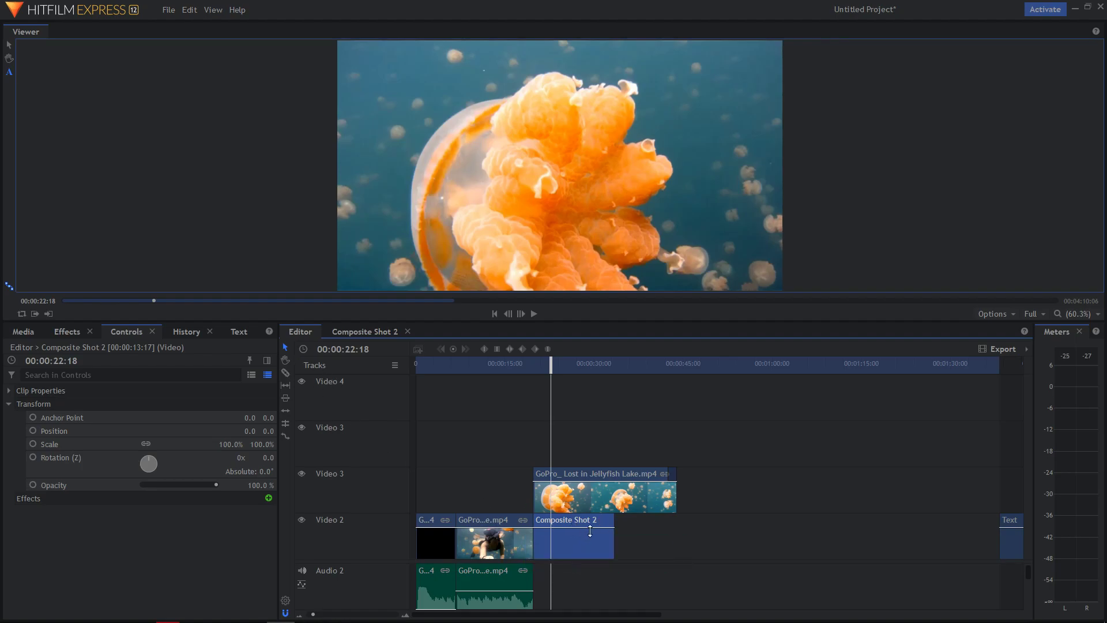
pyautogui.moveTo(346, 402)
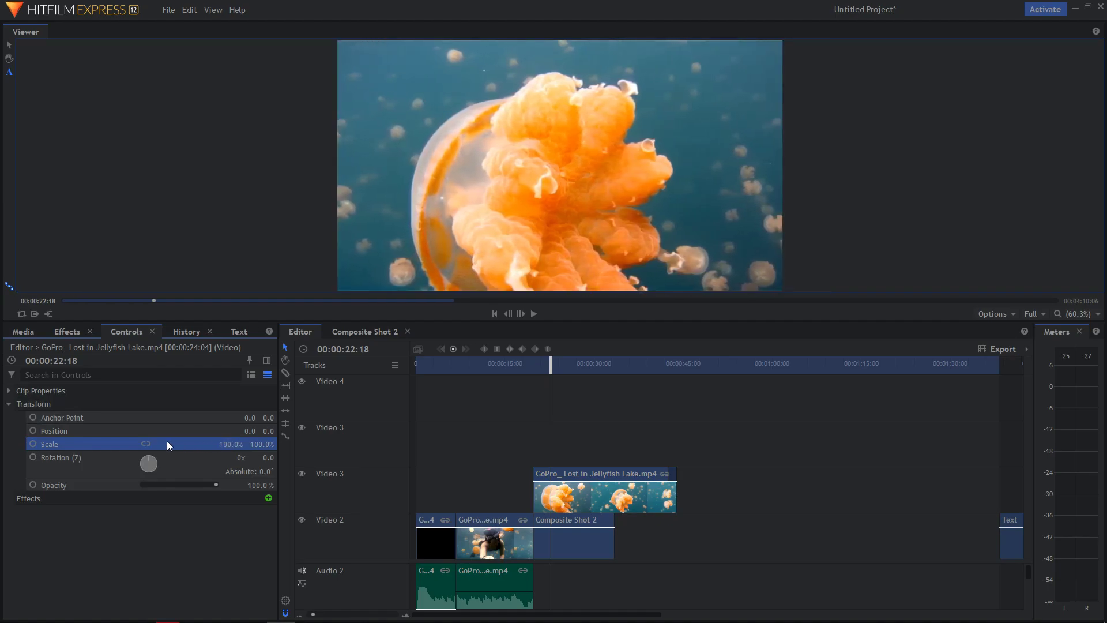
# Scale the jellyfish clip to 91% so the white plane frames it as a border.
pyautogui.moveTo(177, 443); pyautogui.dragTo(163, 443)
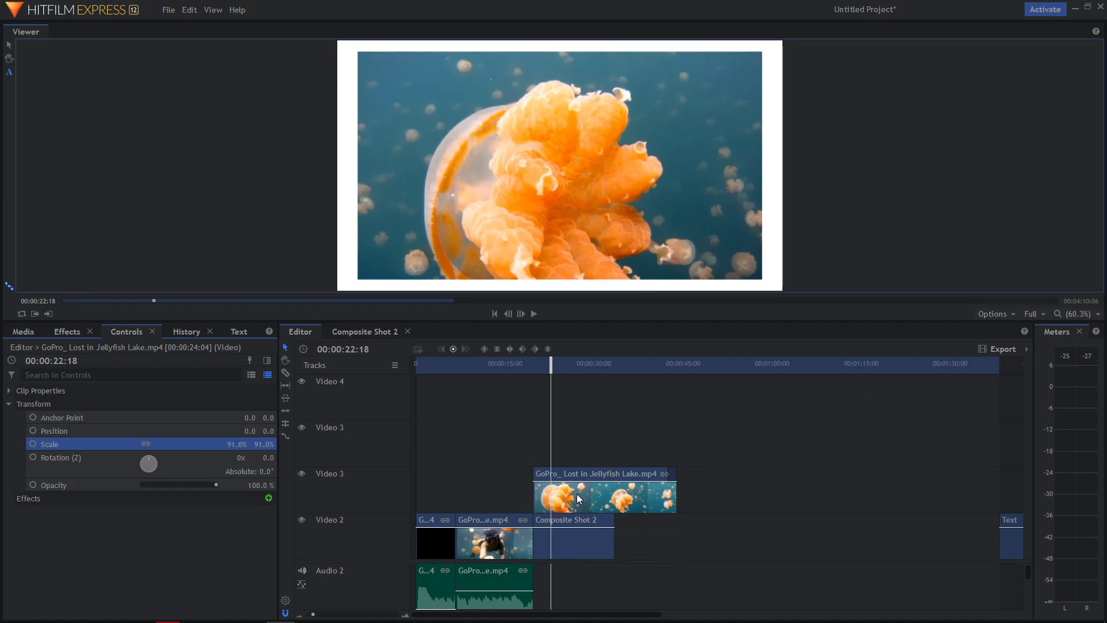
pyautogui.click(573, 544)
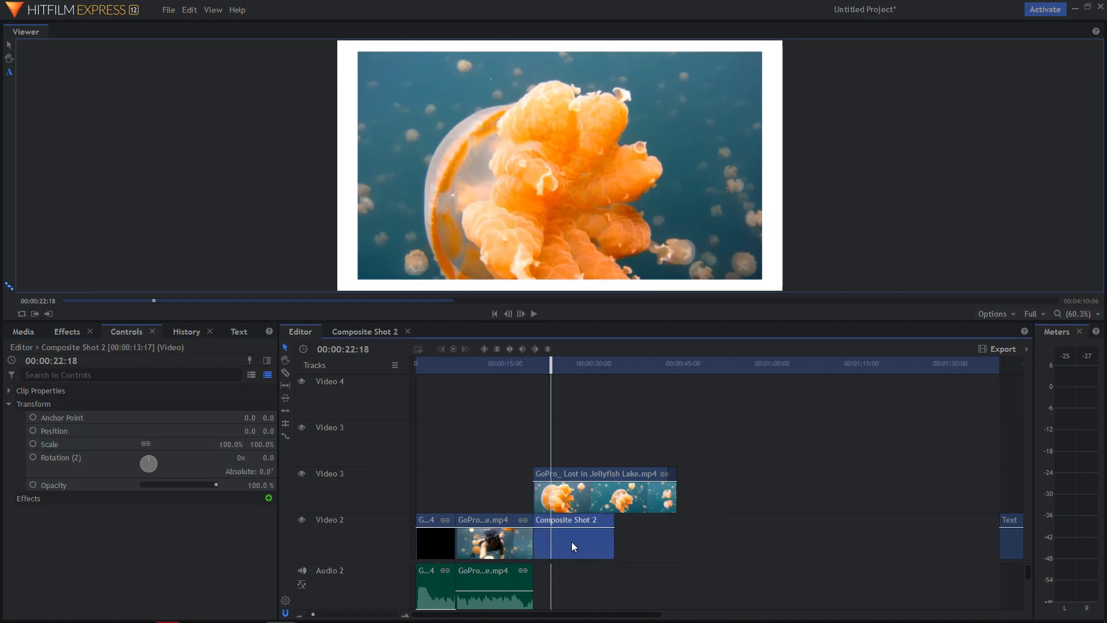